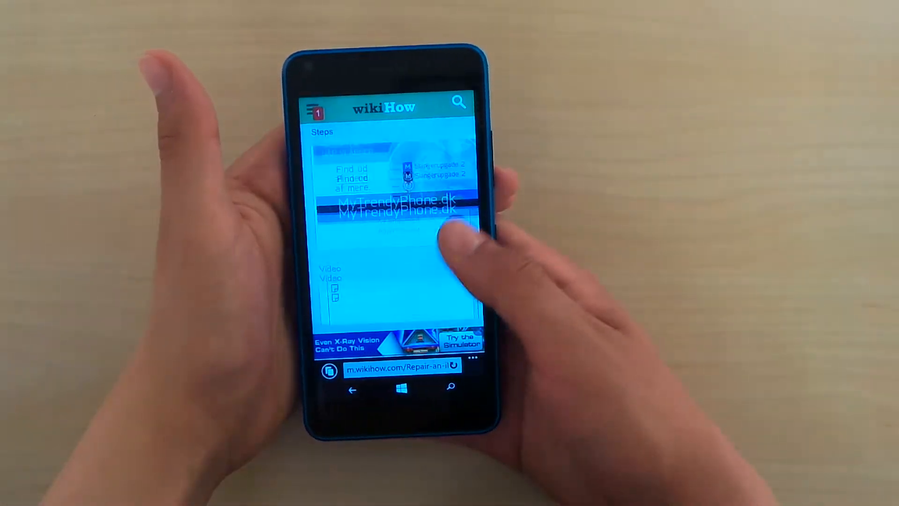
Capture a screenshot of the wikiHow article in Edge with Power and Volume Up
scroll("down", 3)
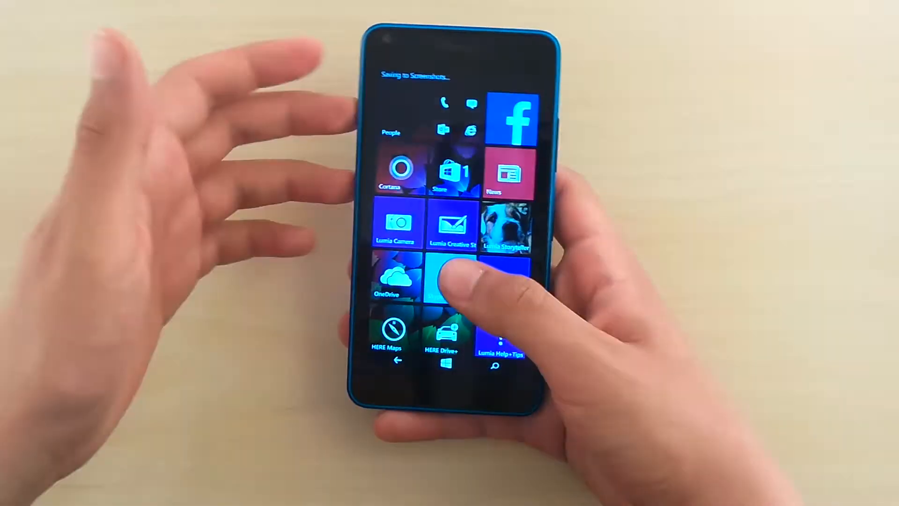
Crop the wikiHow screenshot in Photos to the step 6 motherboard illustration and text
scroll("down", 3)
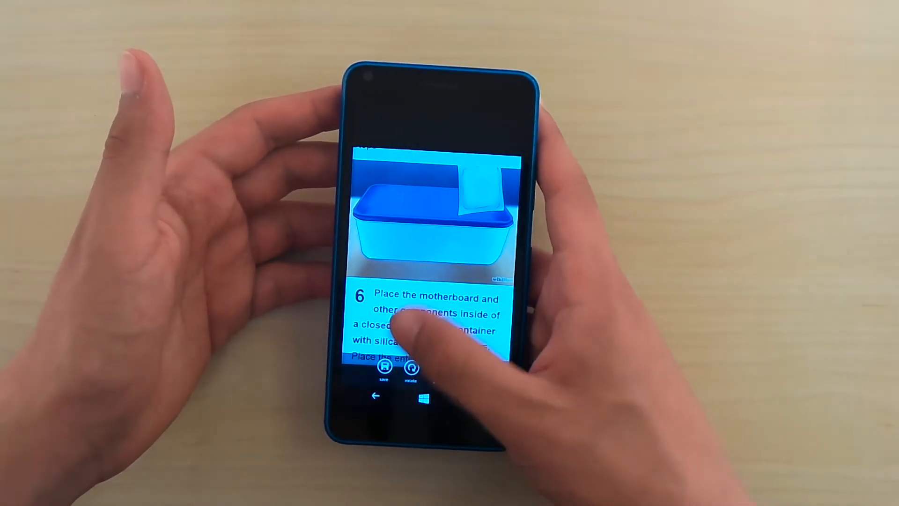
Save the cropped step 6 screenshot and go back to the Start screen
left_click(384, 371)
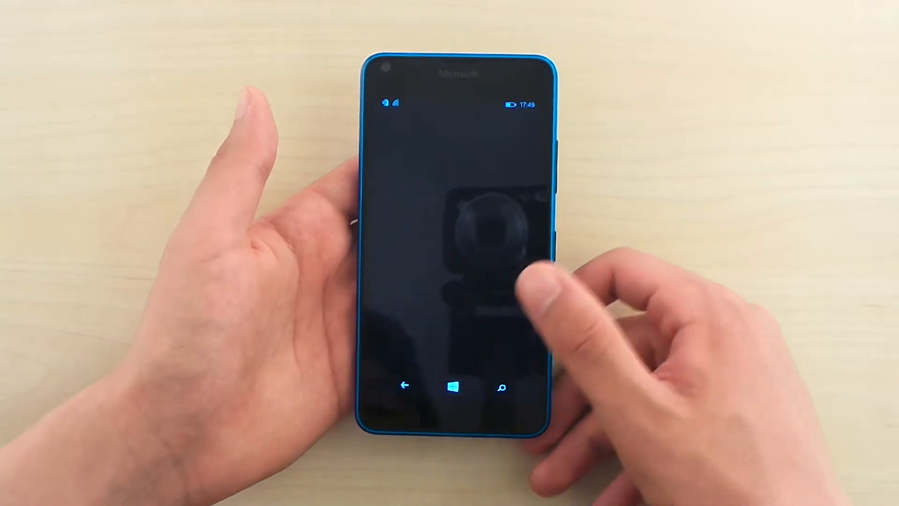
left_click(452, 386)
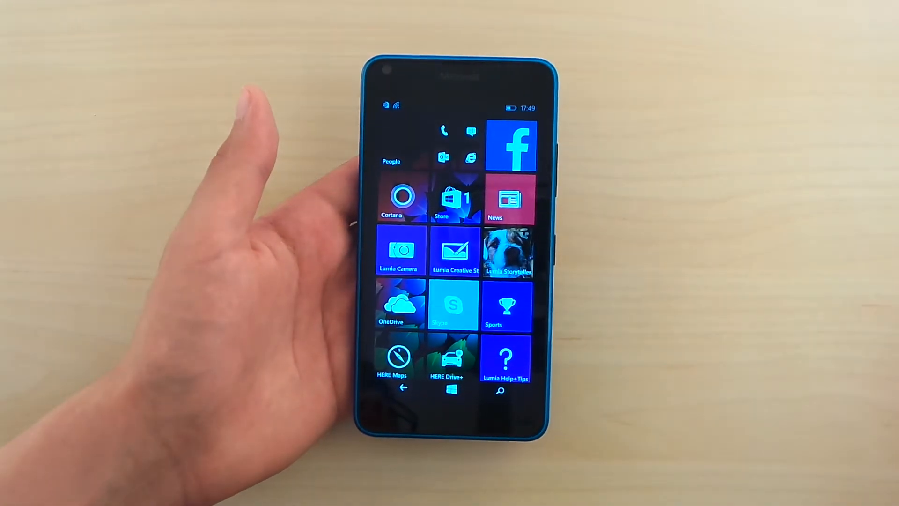